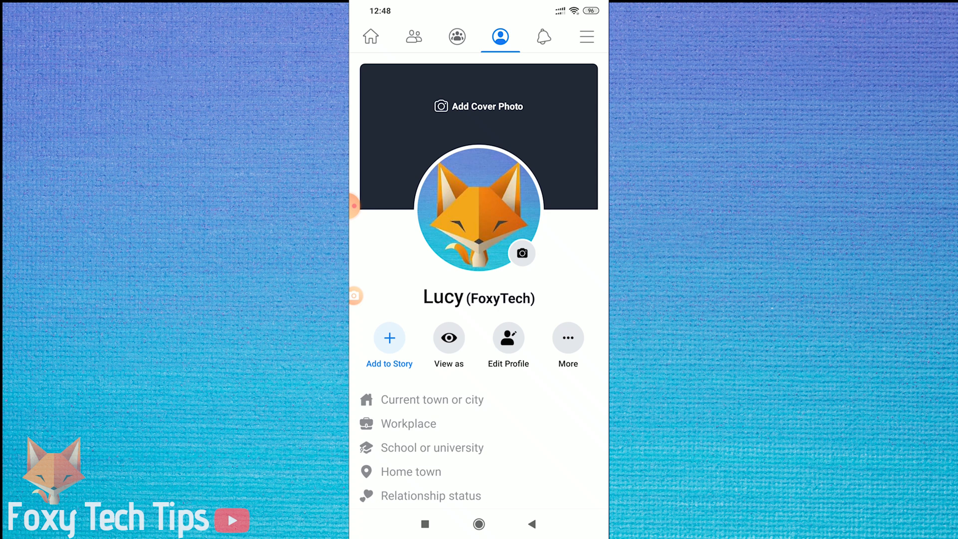
Open the hamburger menu from the profile page.
click(586, 36)
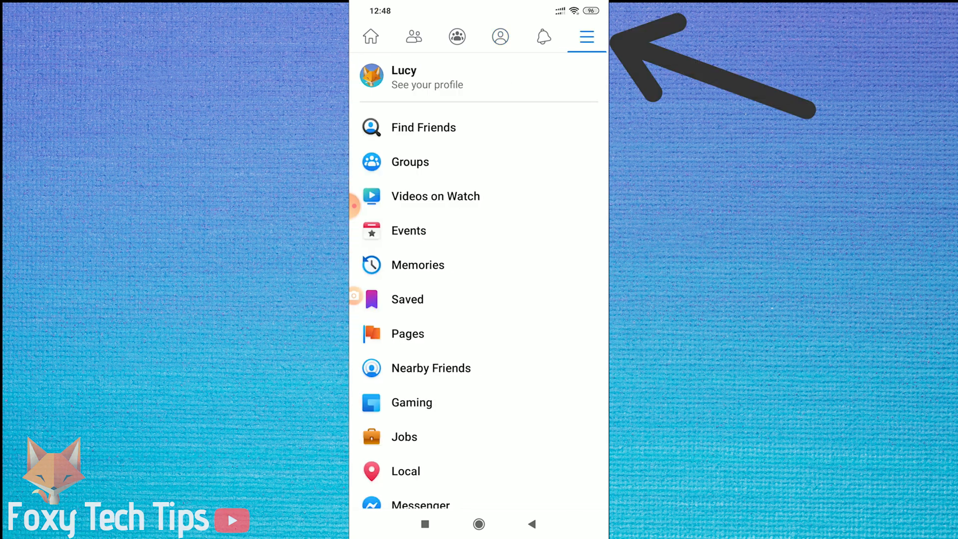
Expand Settings & Privacy near the bottom of the menu and choose Settings.
scroll(down, 3)
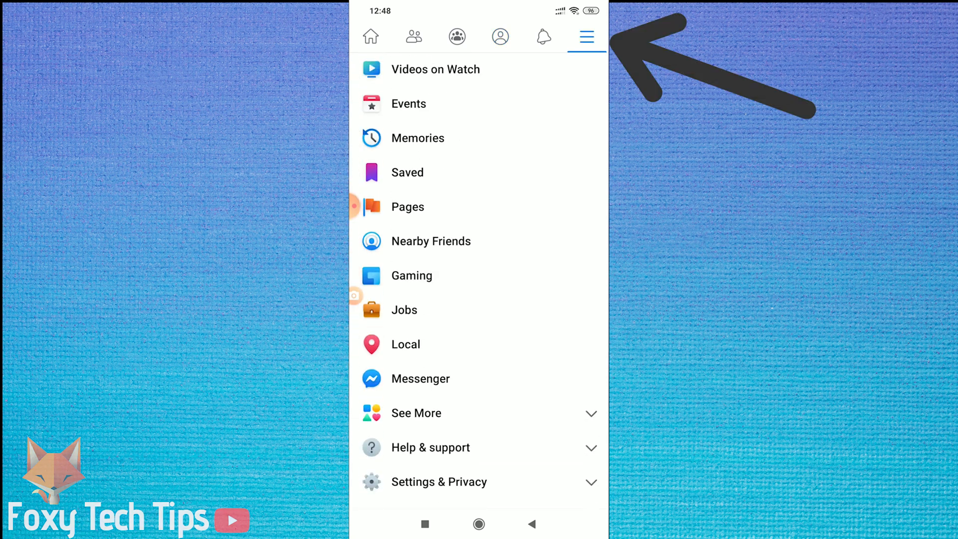
scroll(down, 3)
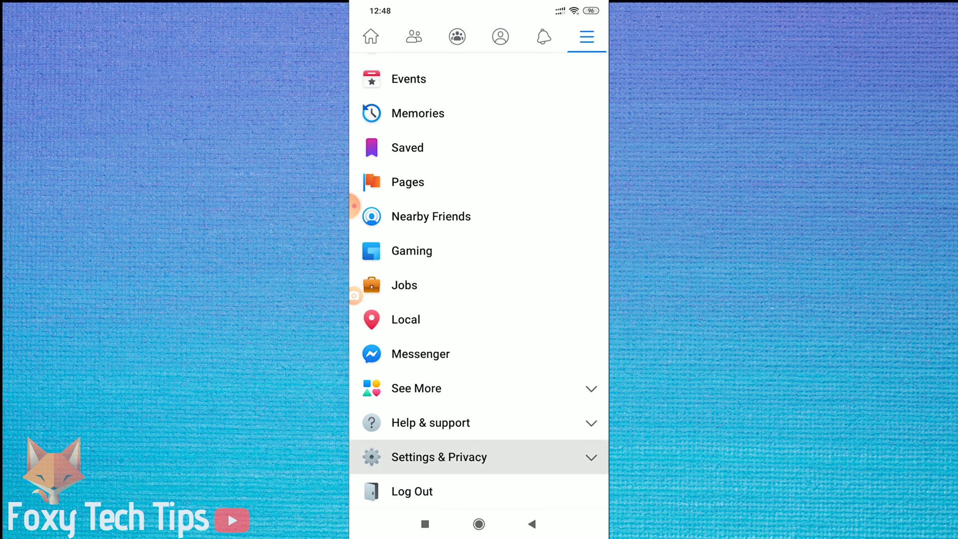
click(439, 456)
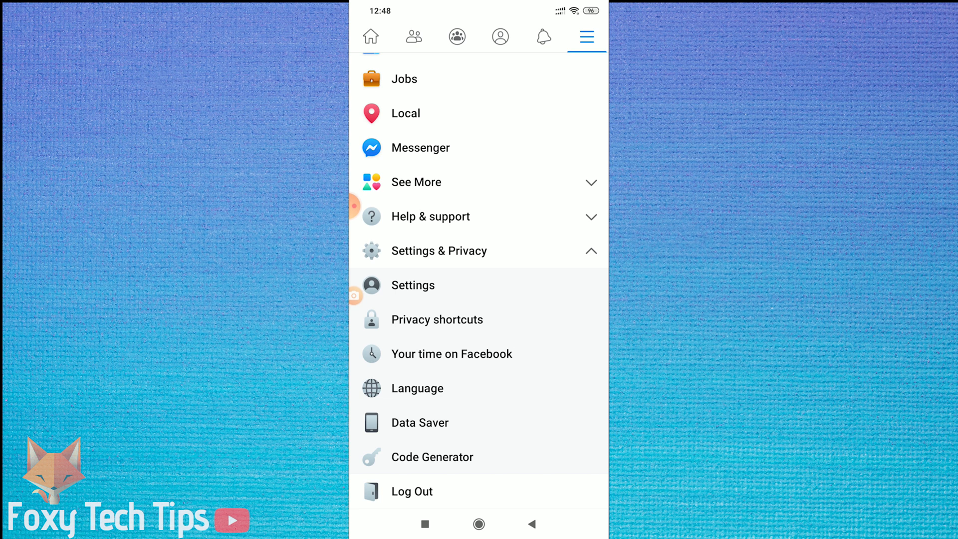
click(413, 285)
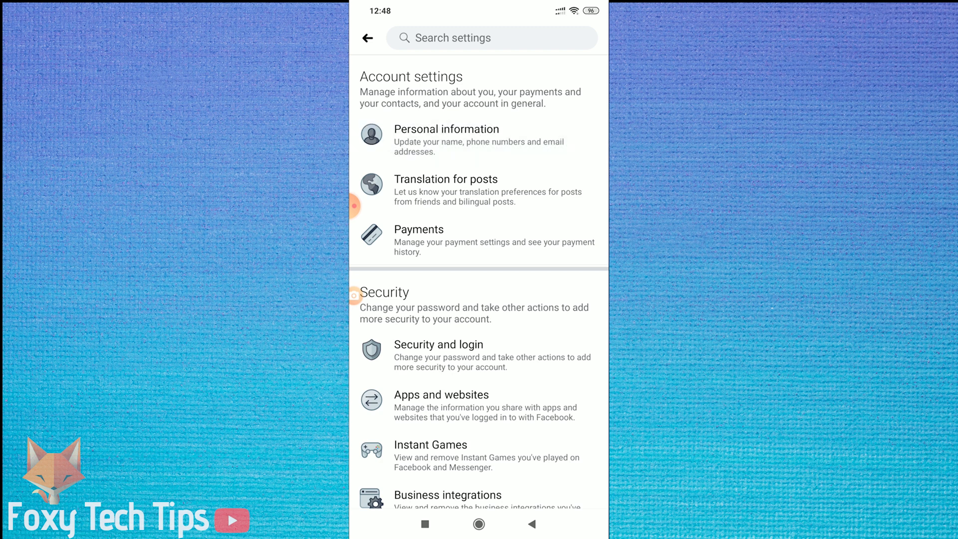
Start deactivation under Personal information and confirm with the account password.
click(446, 136)
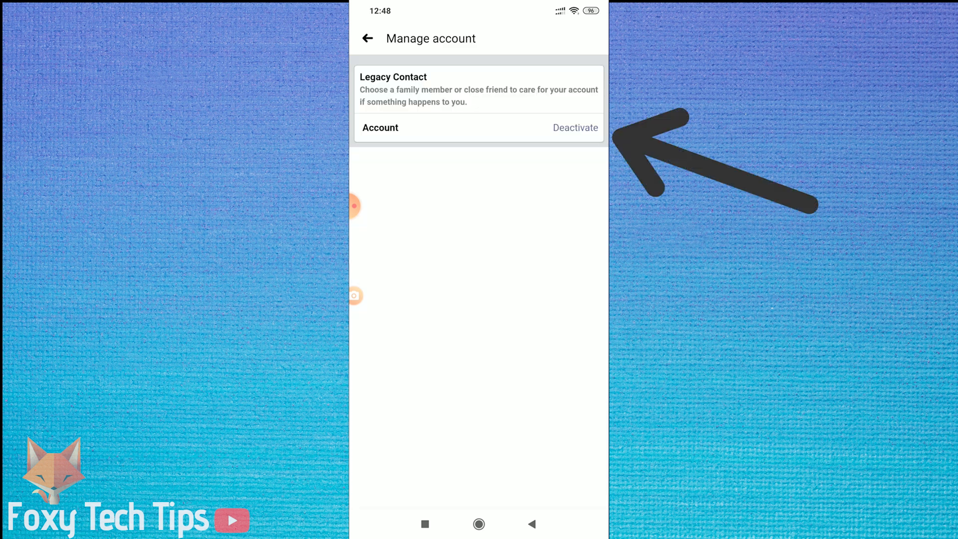
click(575, 128)
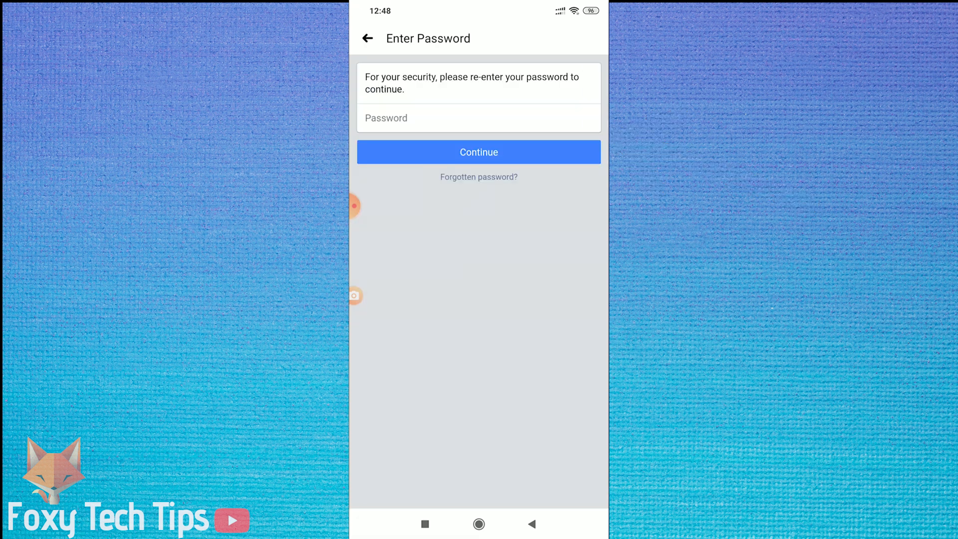
text(password)
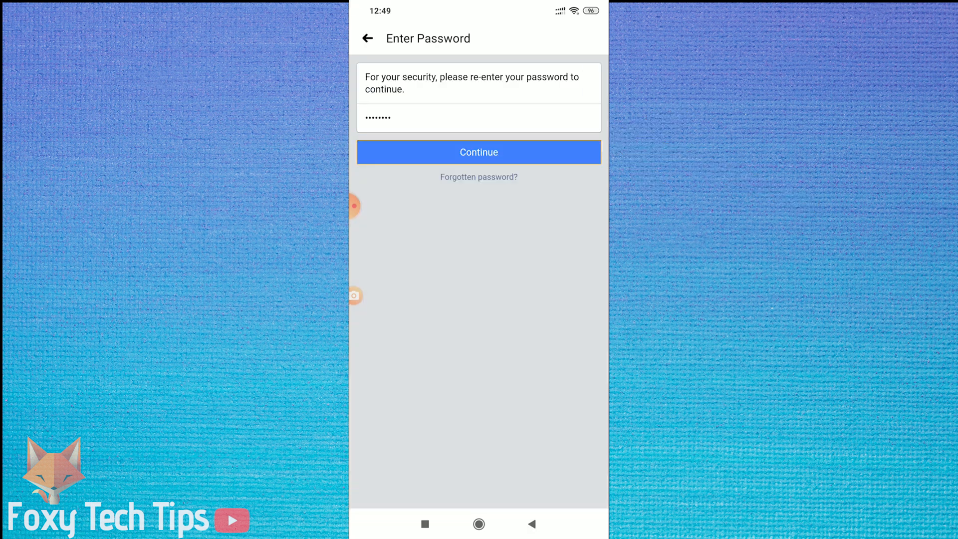
click(479, 152)
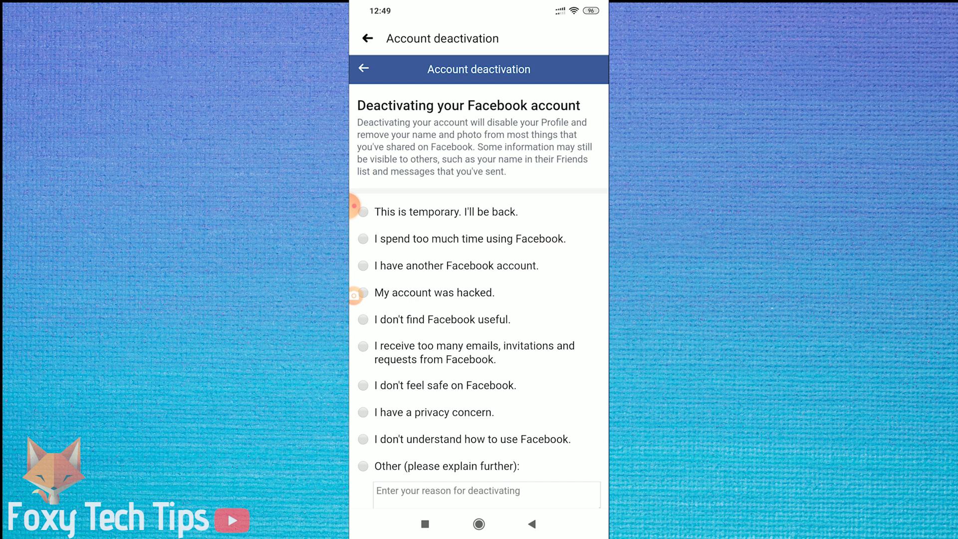
Choose 'This is temporary. I'll be back.' as the deactivation reason and continue.
click(363, 211)
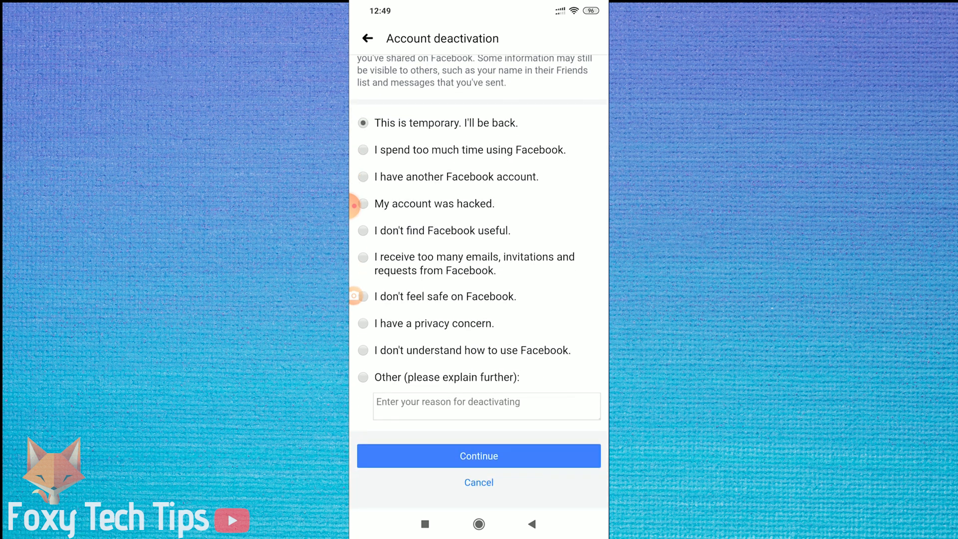
click(478, 456)
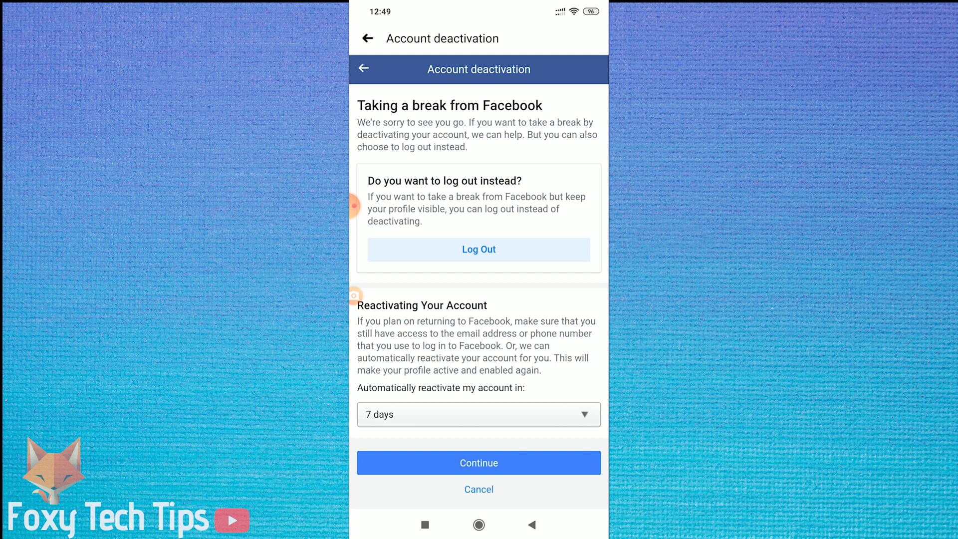
Set automatic reactivation to 'Don't reactivate automatically' and continue.
click(478, 414)
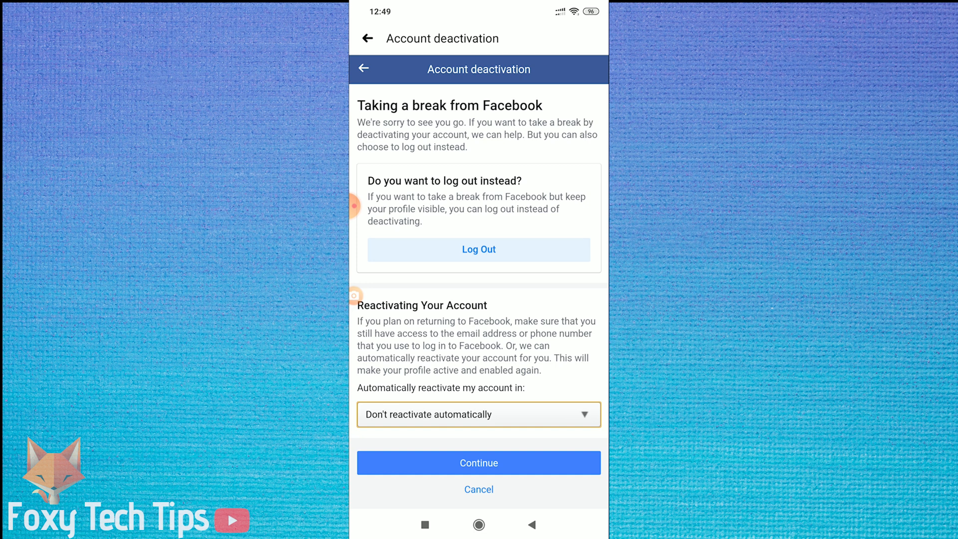
click(478, 463)
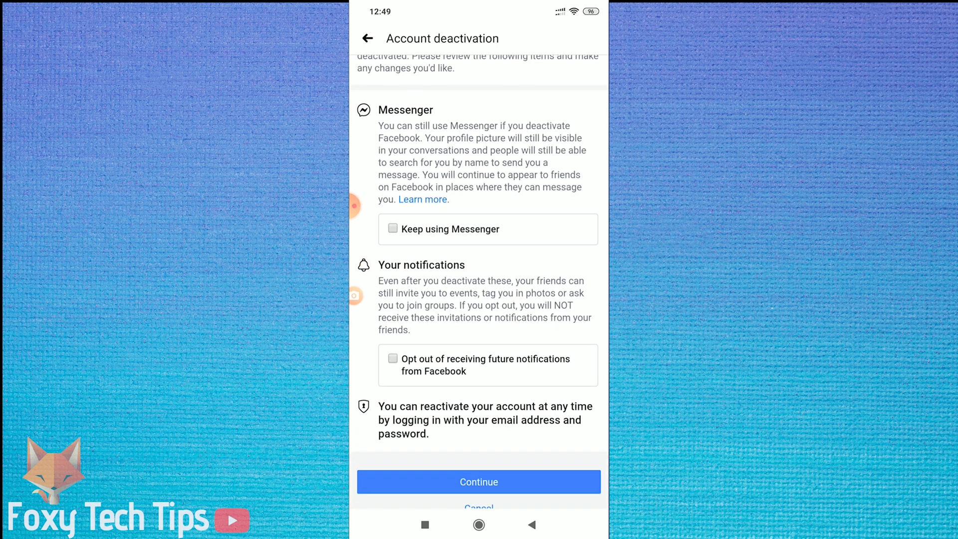
Opt out of future notifications, confirm deactivation, and dismiss the Session Expired notice.
click(392, 358)
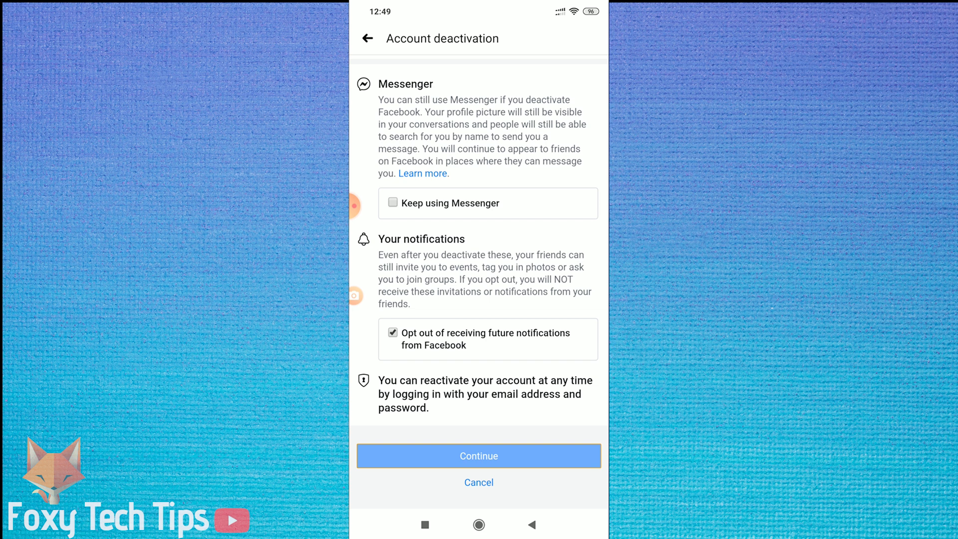
click(478, 455)
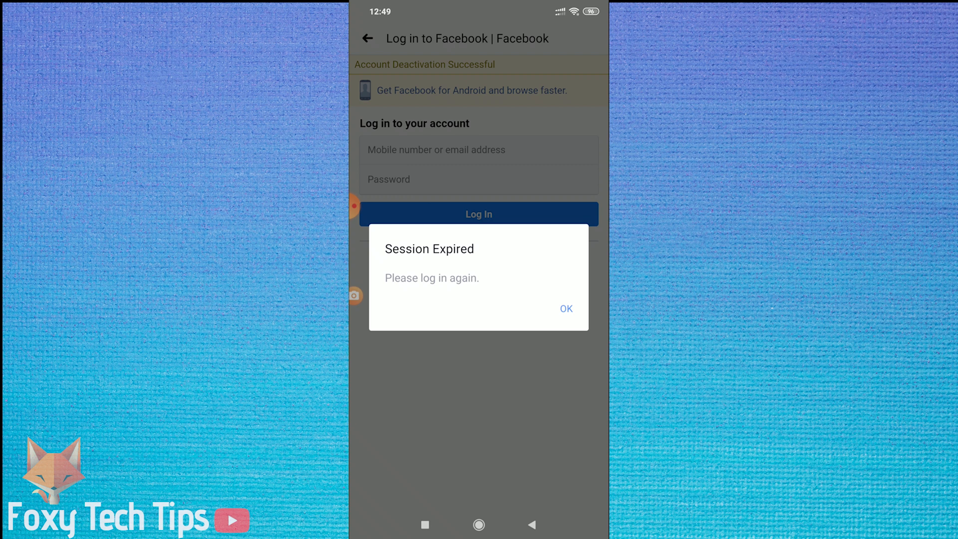
click(566, 309)
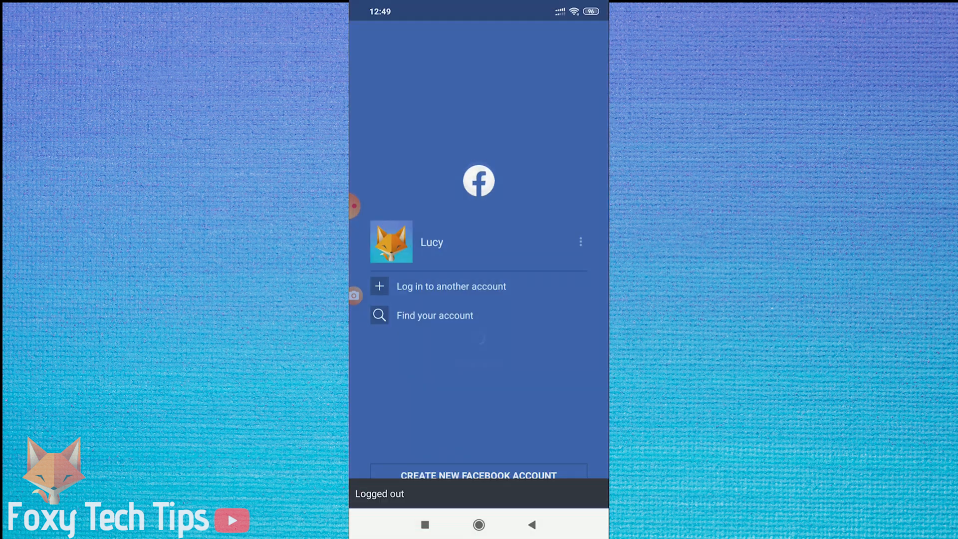